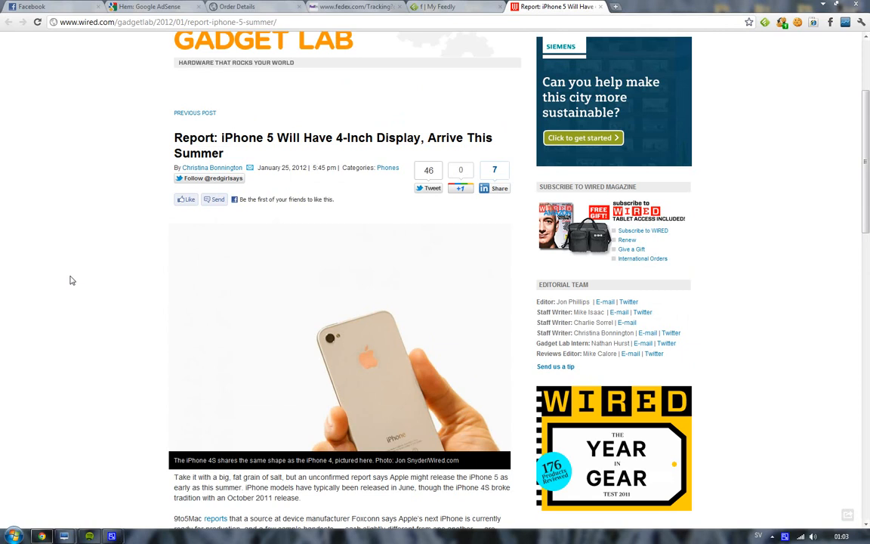
{"action": "scroll", "scroll_direction": "down", "scroll_amount": 3}
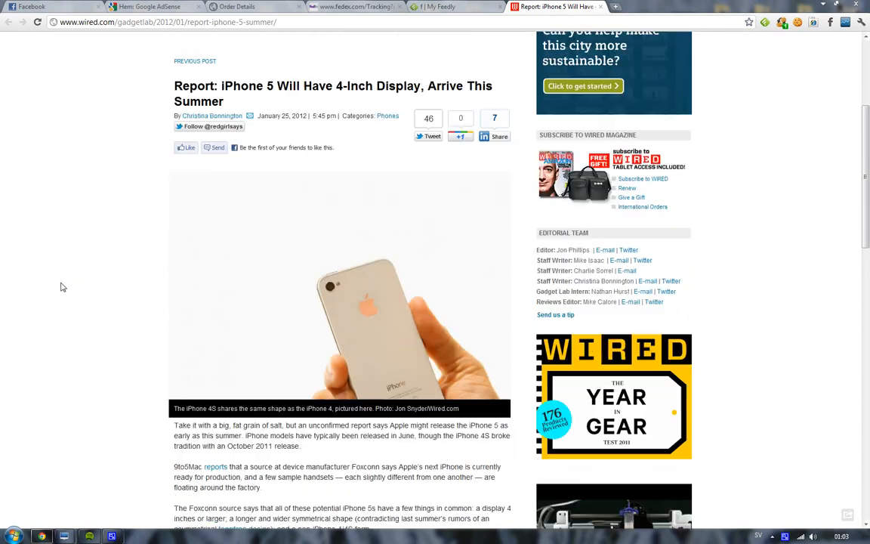
{"action": "scroll", "scroll_direction": "down", "scroll_amount": 3}
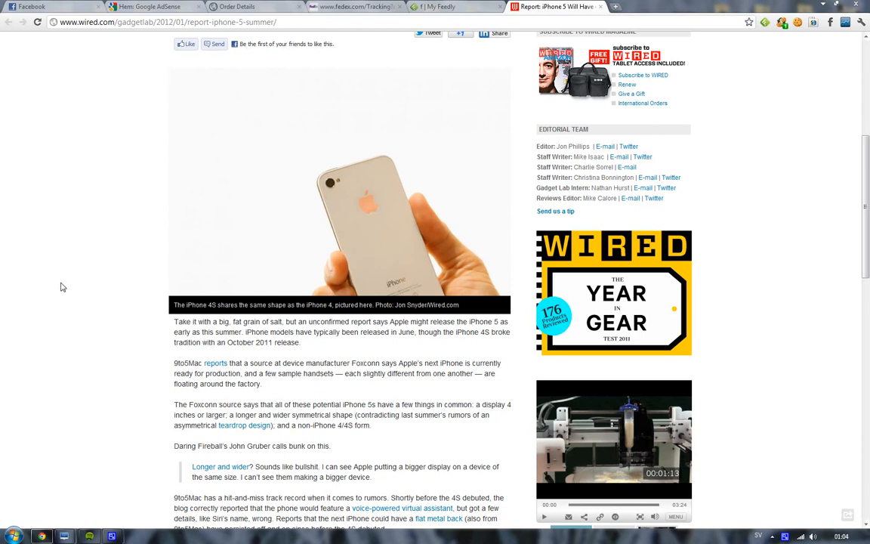
{"action": "scroll", "scroll_direction": "up", "scroll_amount": 3}
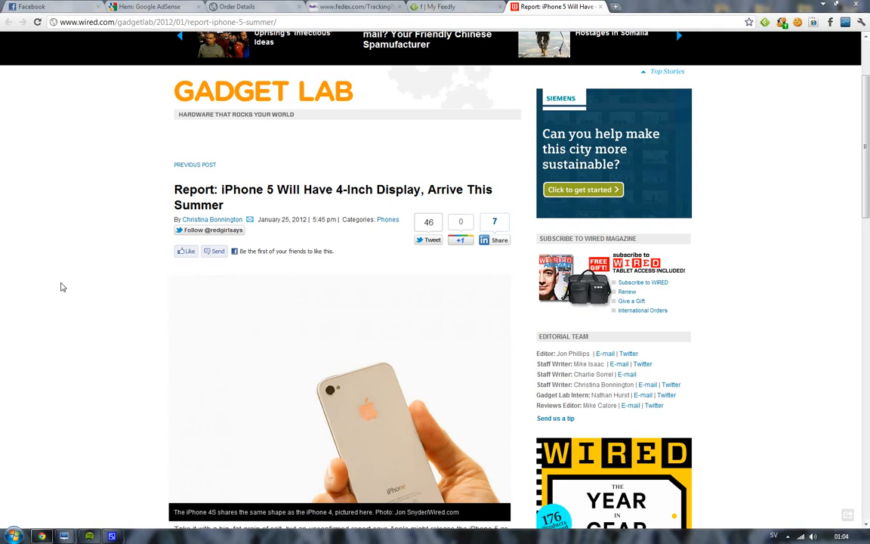
{"action": "mouse_move", "coordinate": [39, 326]}
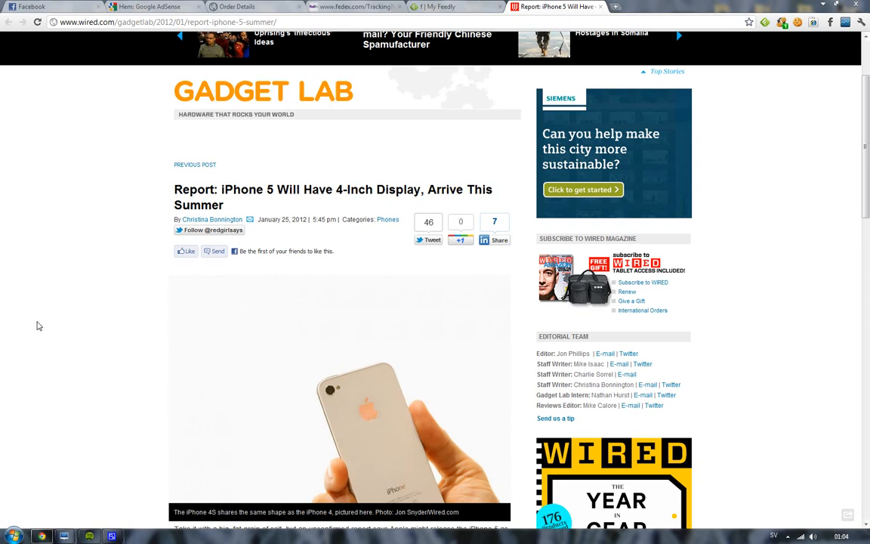